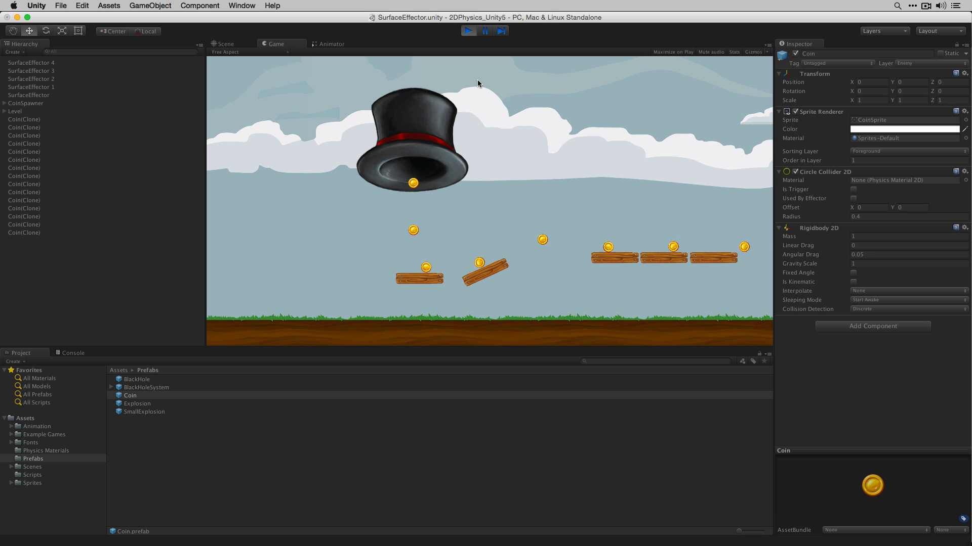
Step: Exit Play mode after watching coins fall onto the SurfaceEffector platforms
click(467, 30)
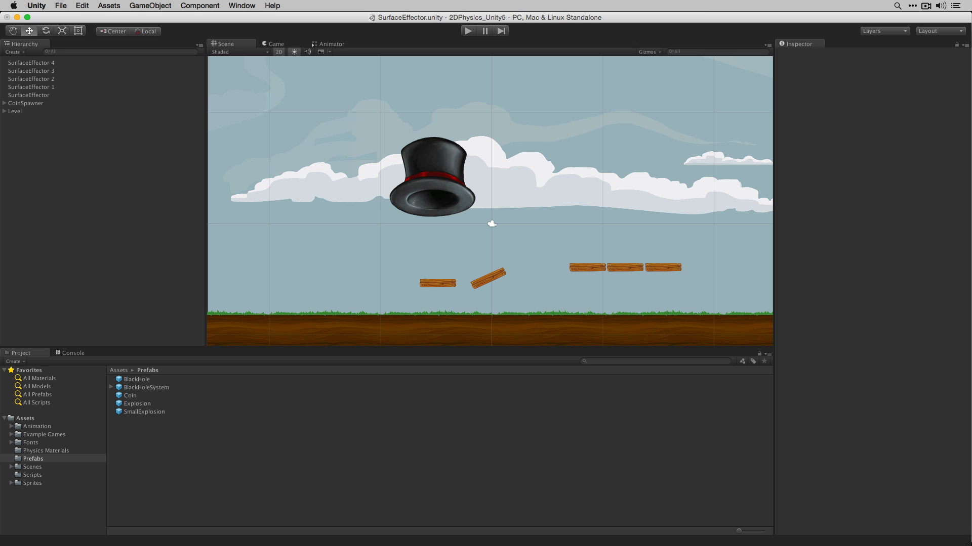
Step: Select the Coin prefab and view its Circle Collider 2D and Rigidbody 2D settings
click(130, 396)
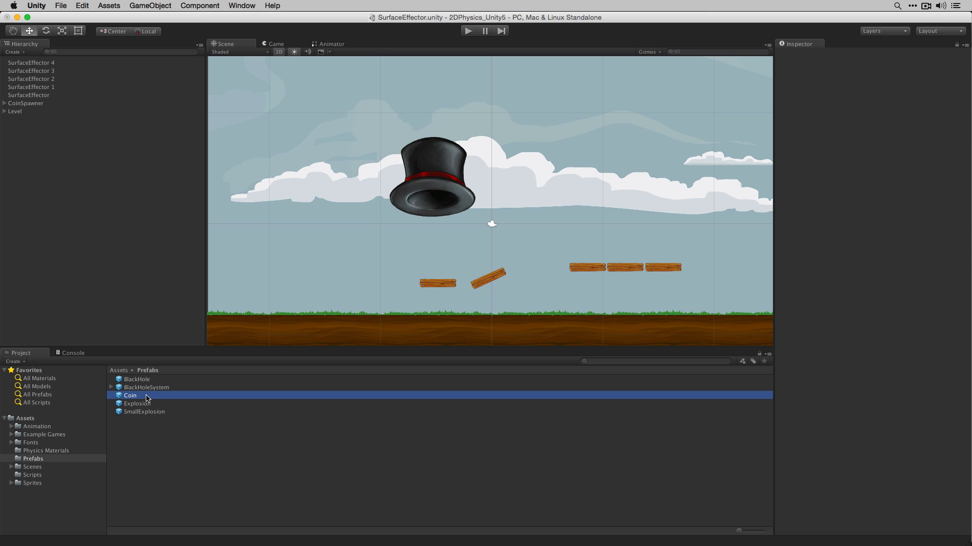
click(130, 396)
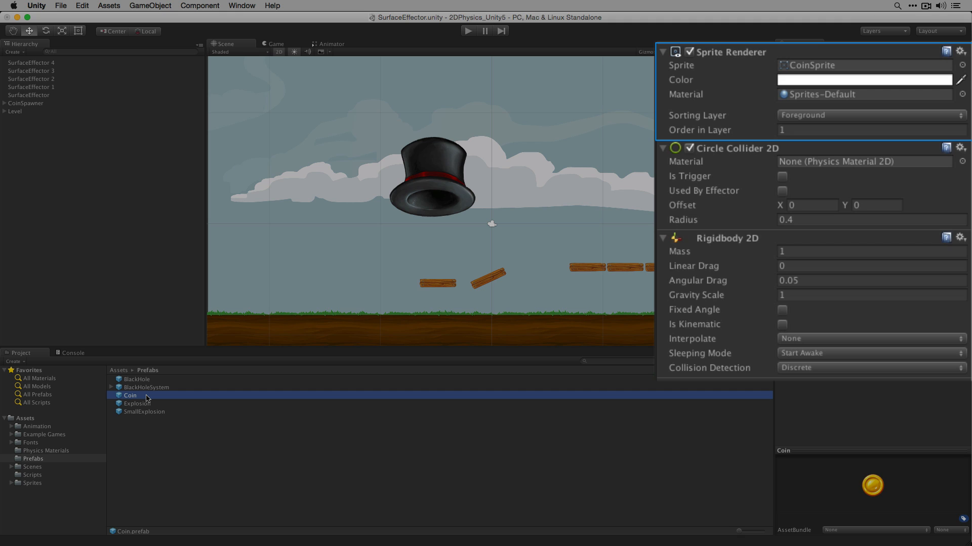
click(735, 147)
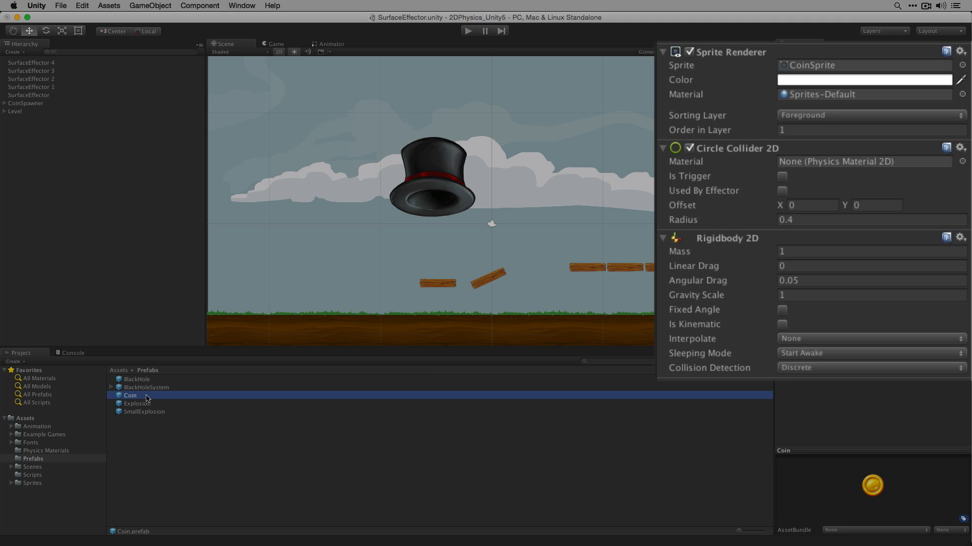
click(726, 238)
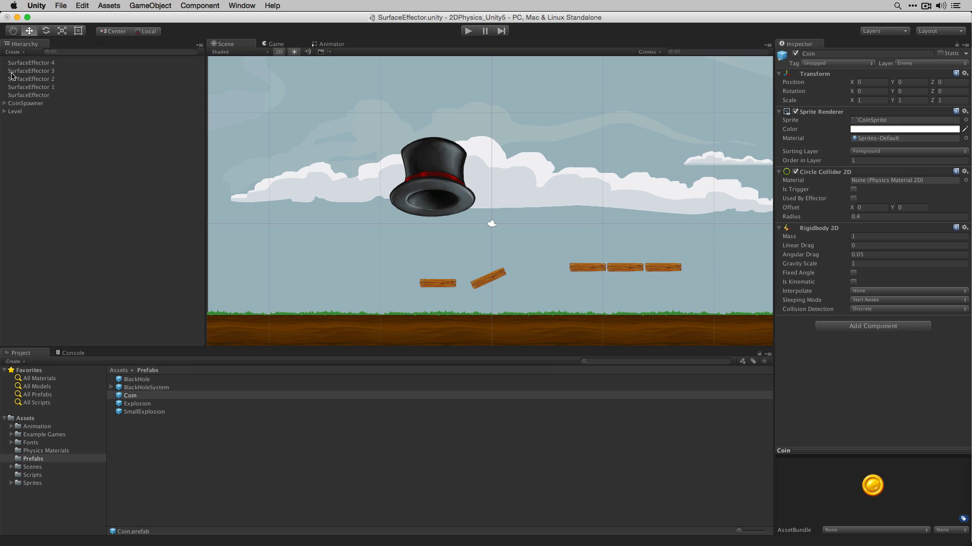
Step: Review the flat SurfaceEffector plank's Surface Effector 2D settings, then enter Play mode
click(29, 95)
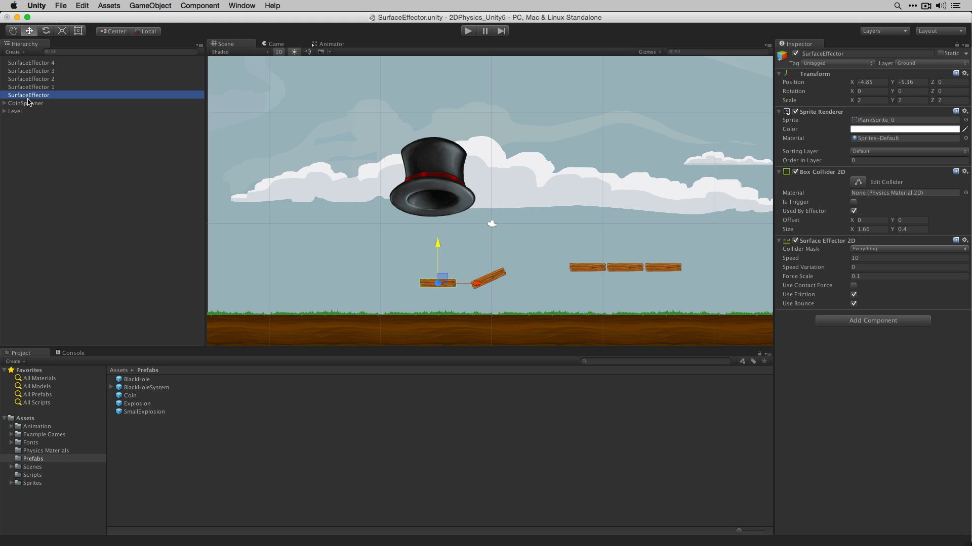
click(467, 30)
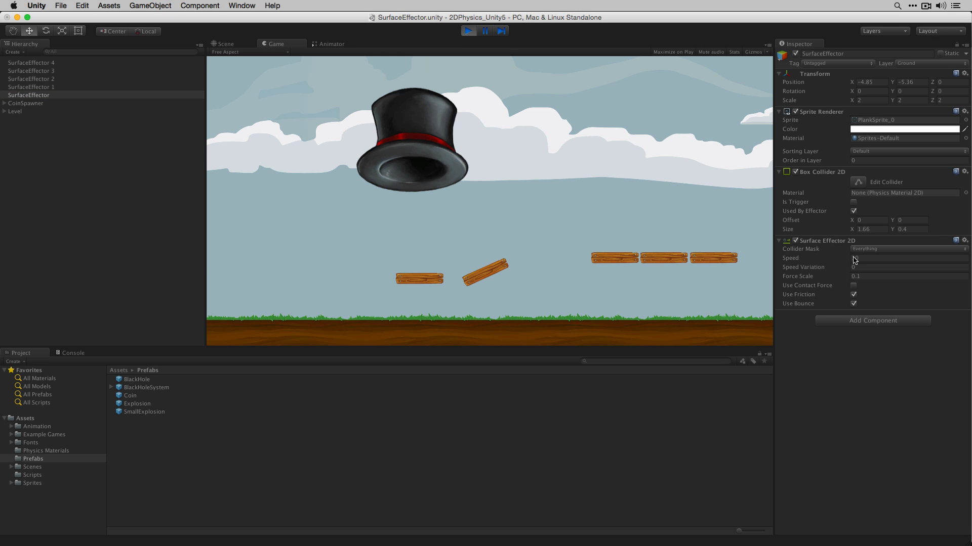
Step: Set SurfaceEffector 1's Surface Effector 2D Speed Variation to 20, after first entering 10
text(10)
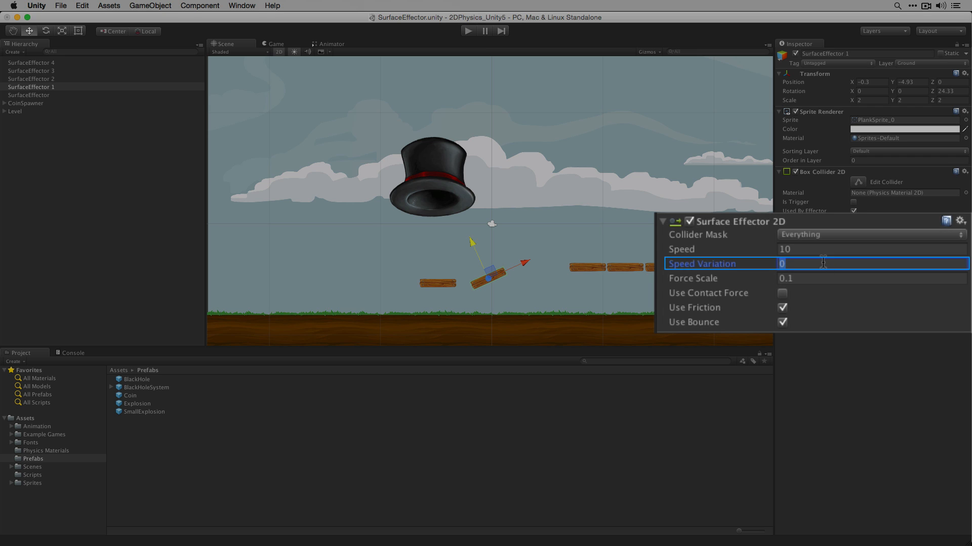
text(20)
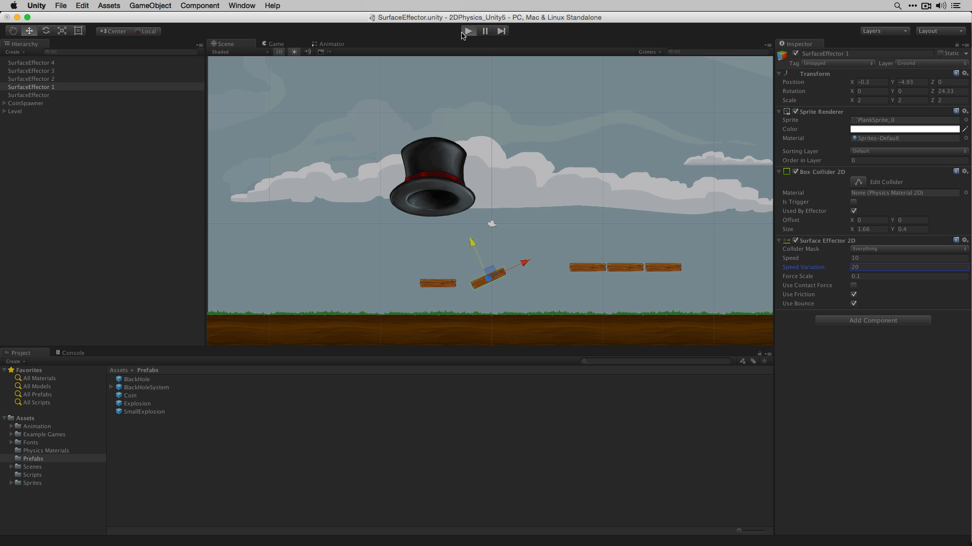
Step: Play-test coins on the angled plank with Speed Variation 20, then stop
click(468, 30)
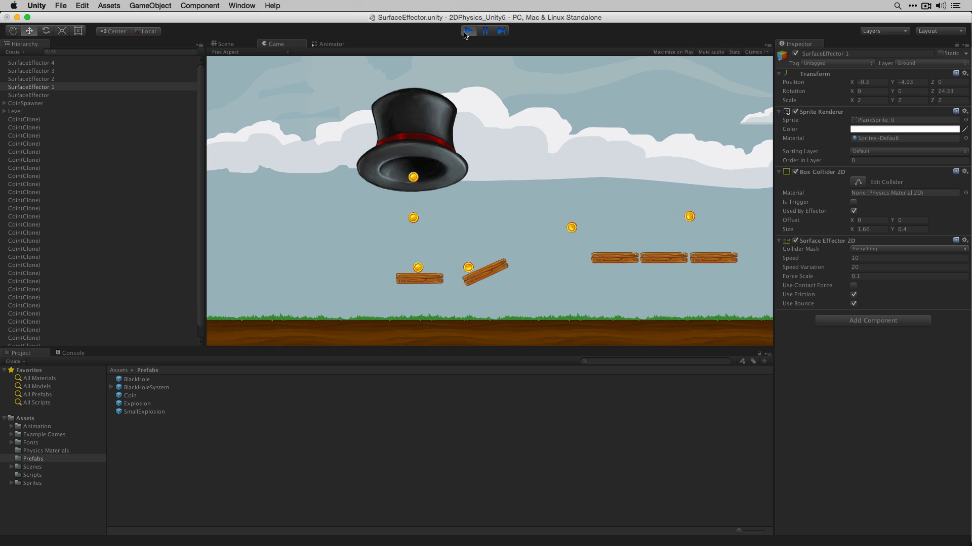
click(467, 30)
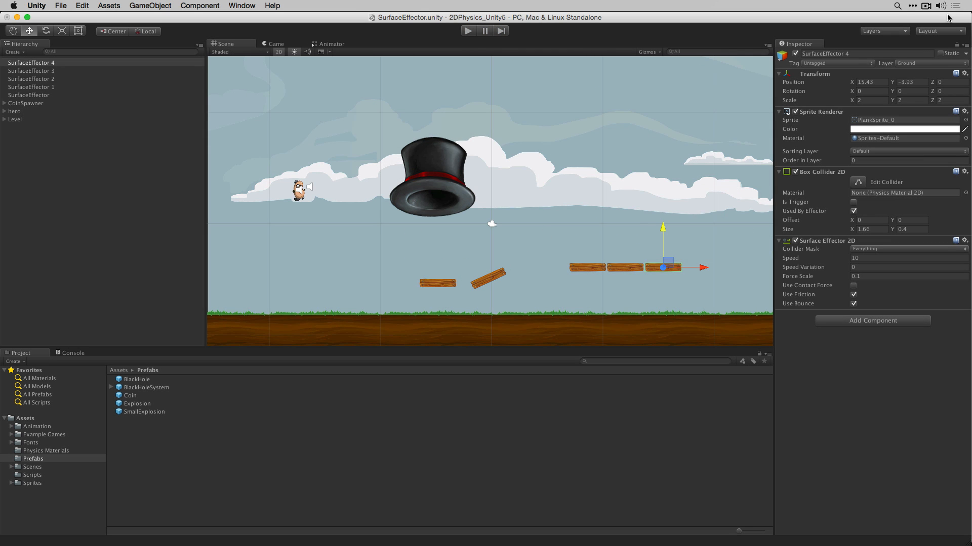
Step: Box-select the three joined right-hand planks in the Scene view
click(301, 191)
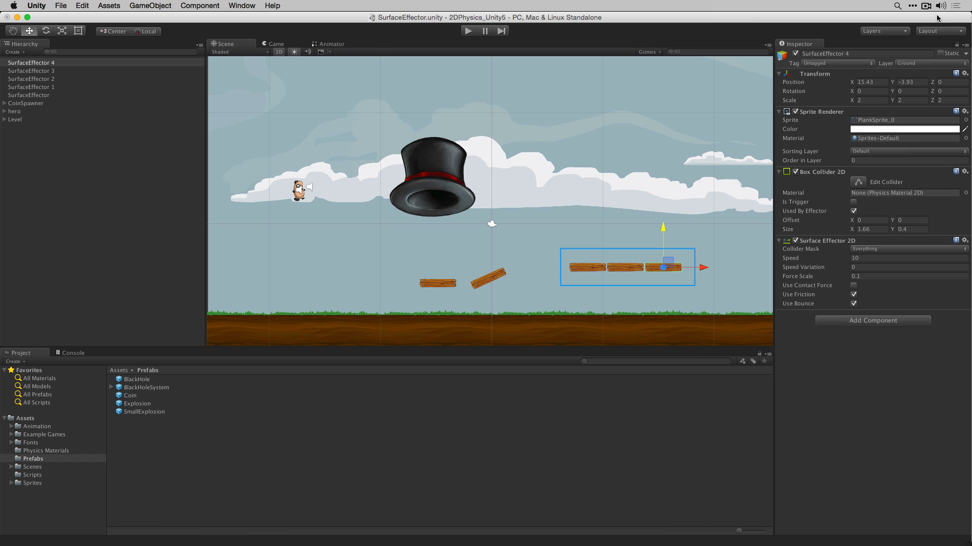
mouse_move(625, 218)
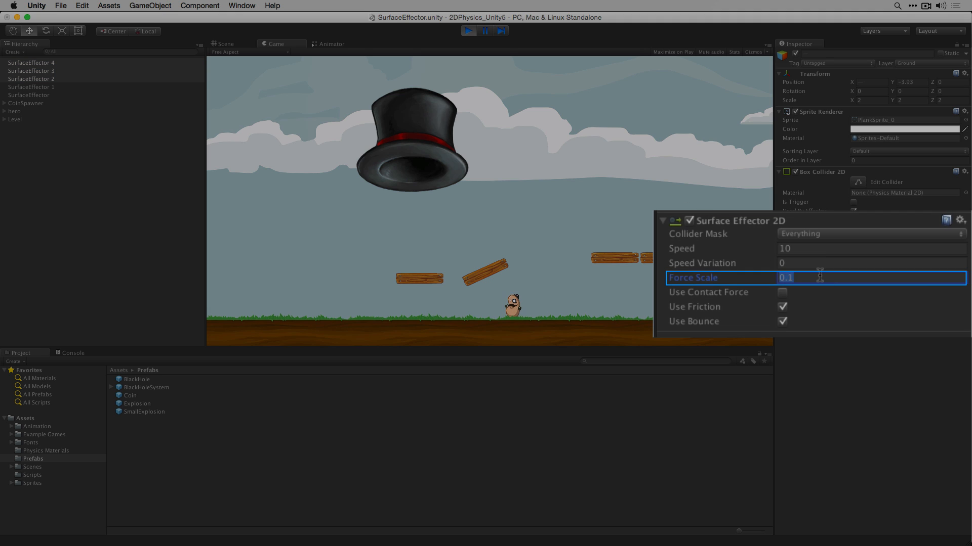
Step: Enter 1 as the three planks' Surface Effector 2D Force Scale during play
text(1)
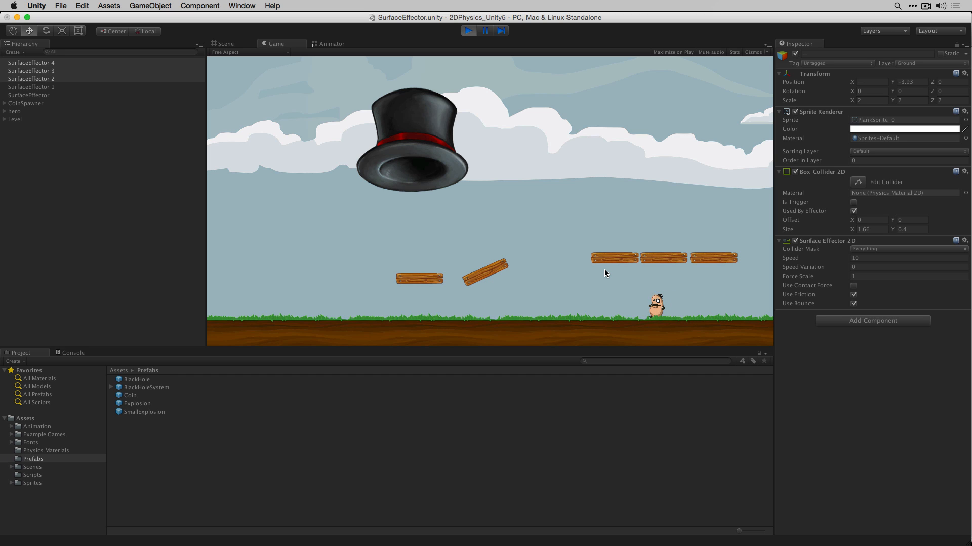
mouse_move(711, 251)
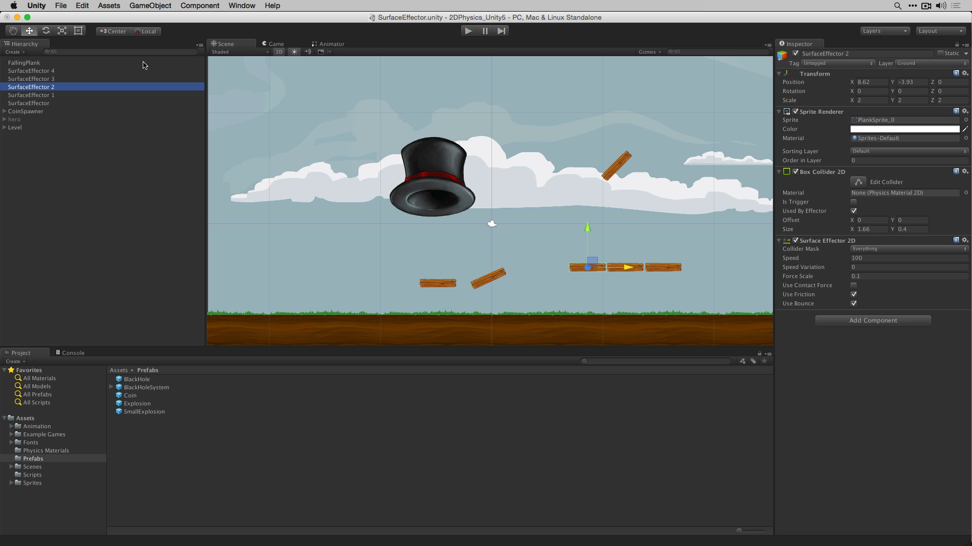
Step: Select FallingPlank, then SurfaceEffector 2–4 together, and start the play test
click(24, 61)
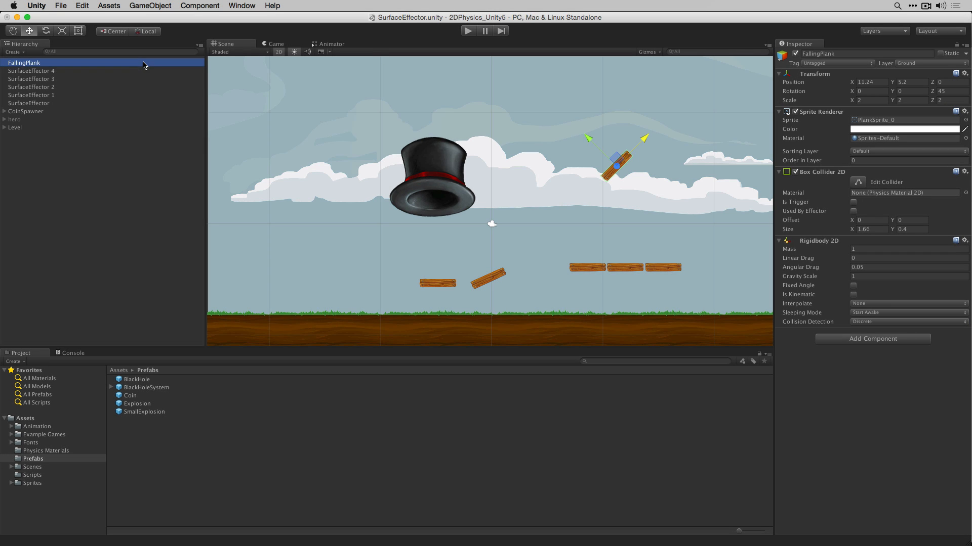
mouse_move(749, 93)
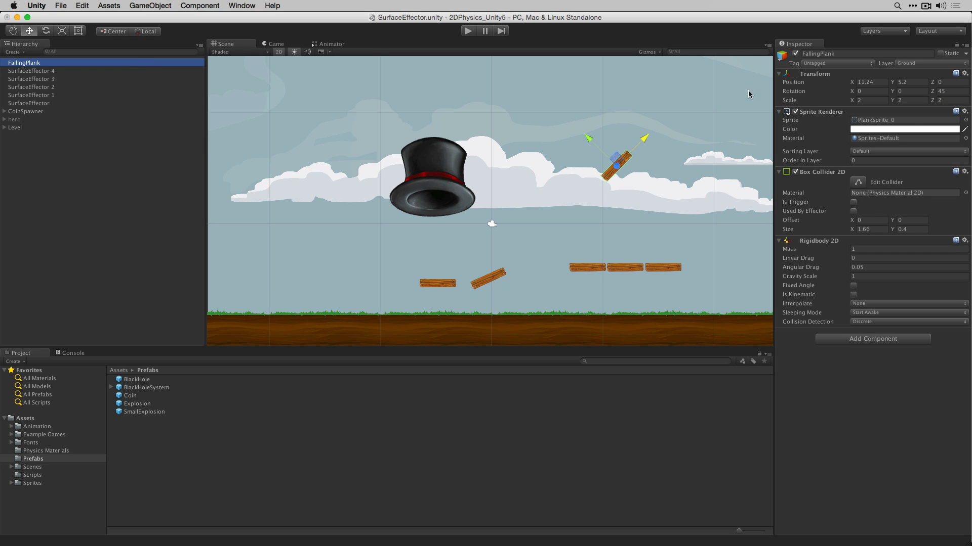
click(32, 71)
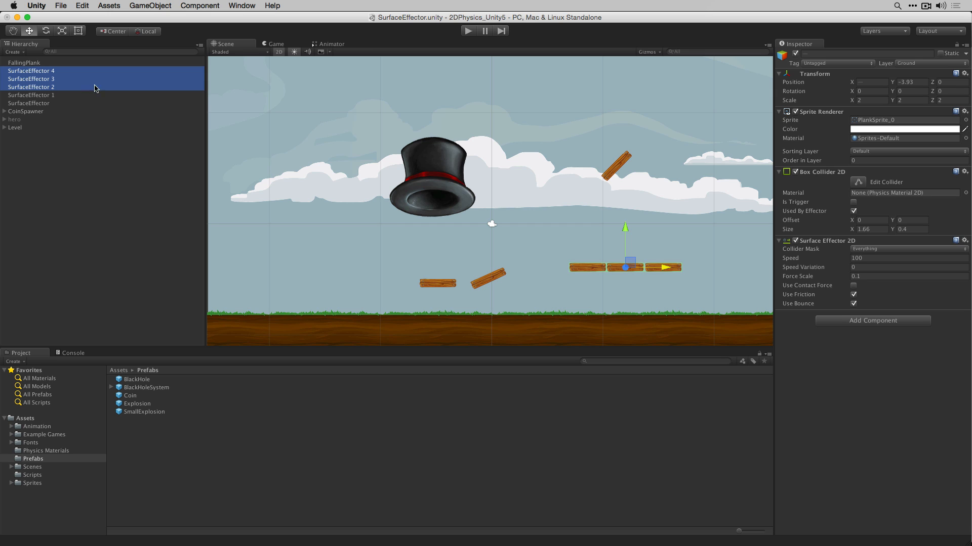
click(468, 31)
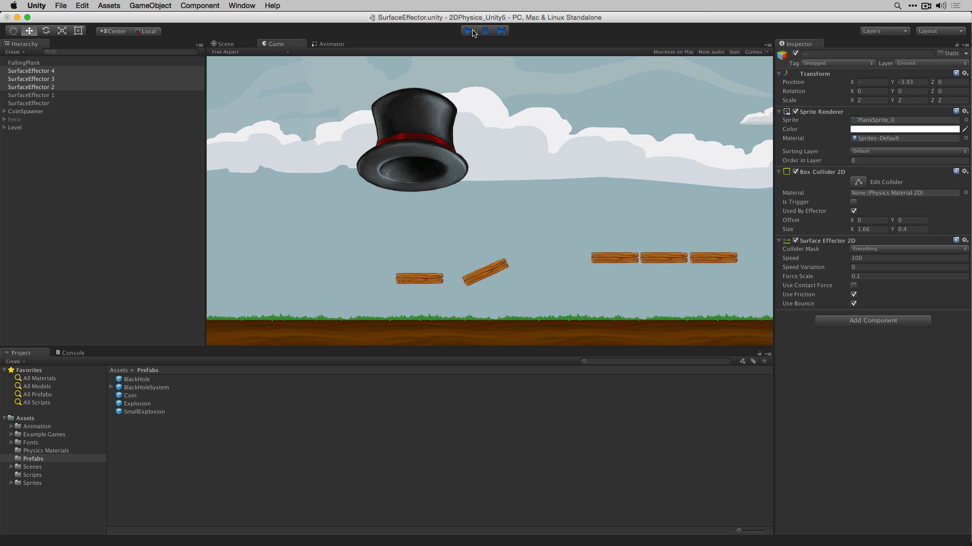
Step: Exit Play mode, bringing back the three planks' Surface Effector 2D settings
click(469, 30)
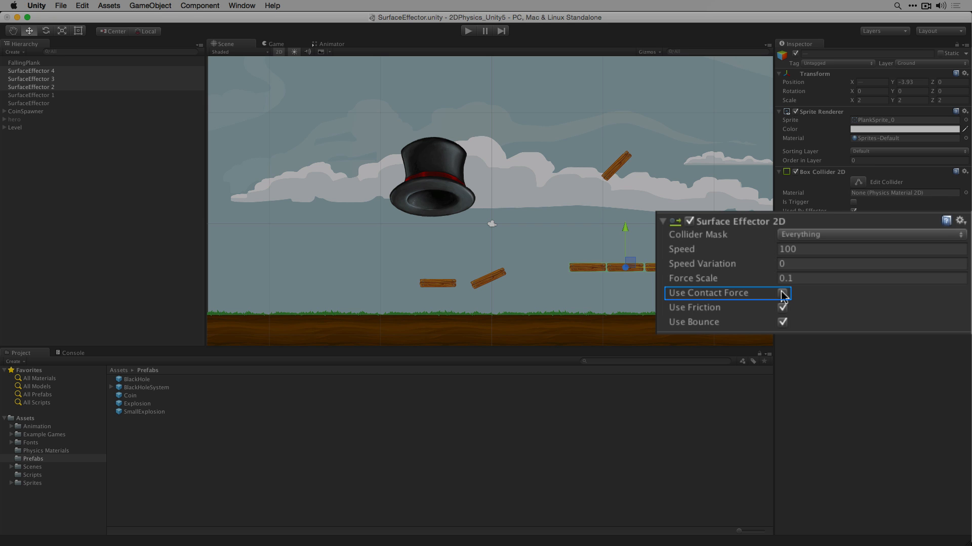
click(781, 293)
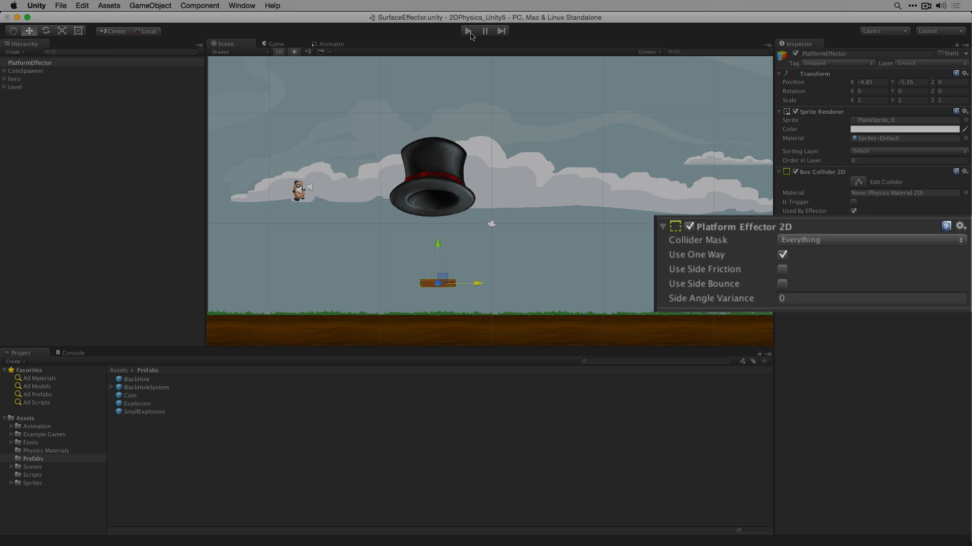
Step: Play-test the Use One Way PlatformEffector plank so the hero lands on top
click(695, 254)
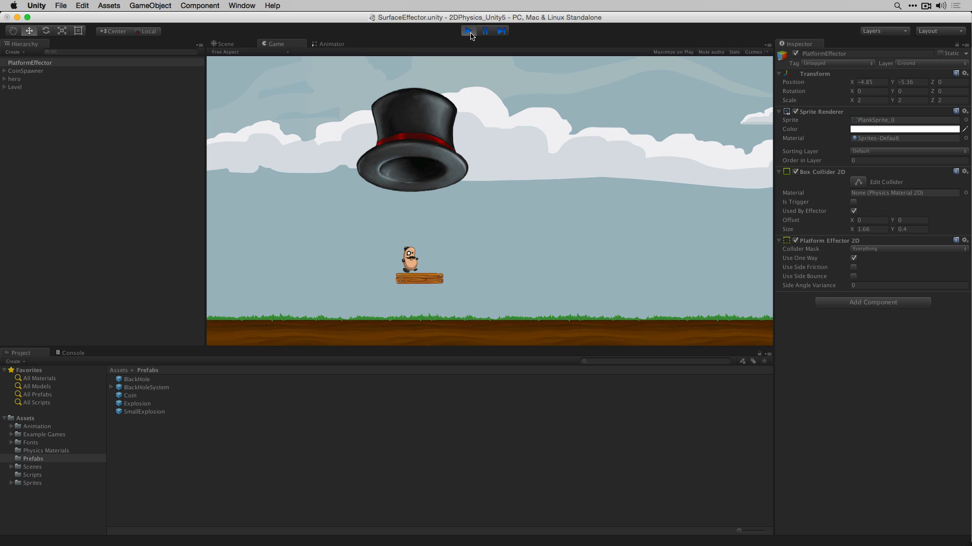
Step: Untick Use One Way on the plank mid-play so the hero falls through, then stop play
click(469, 31)
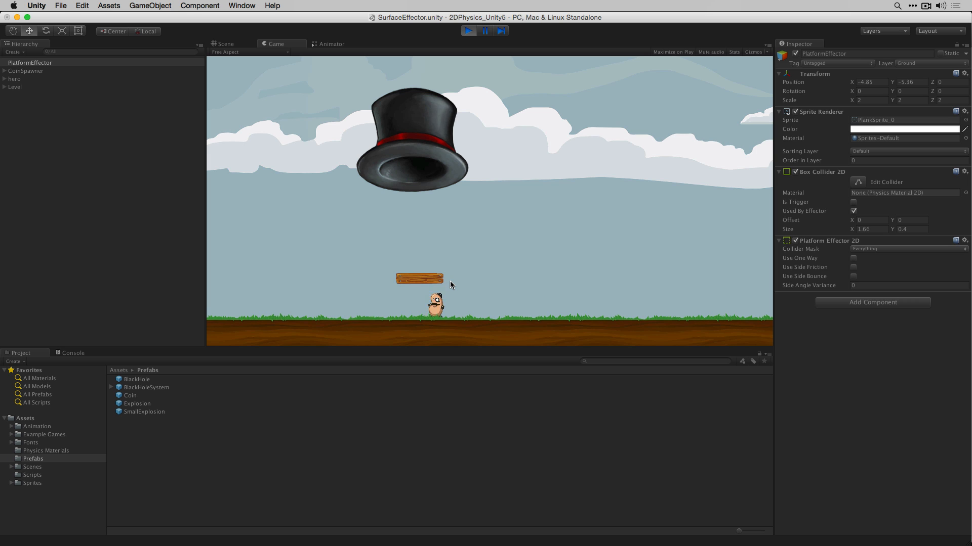
click(224, 44)
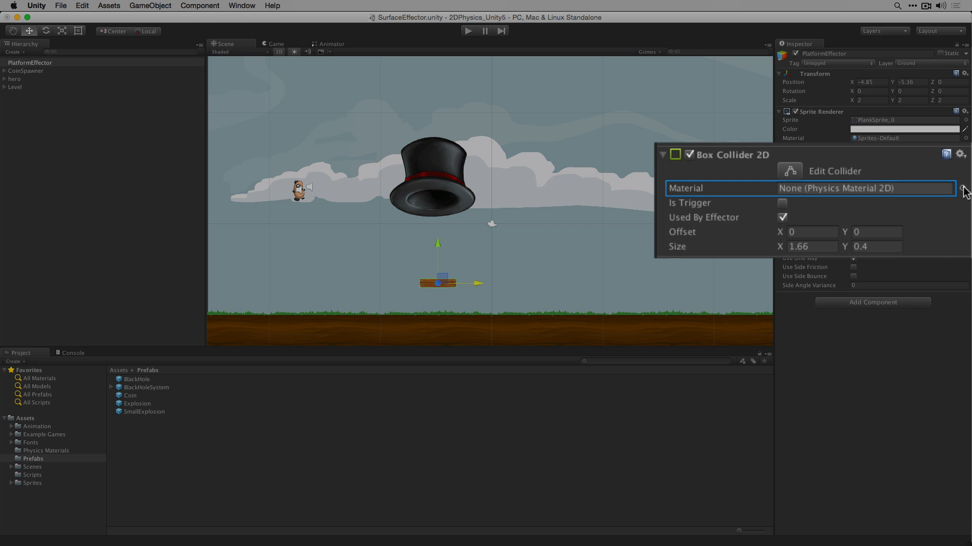
Step: Open the collider's physics material list and inspect the Bouncy material's friction and bounciness
click(965, 188)
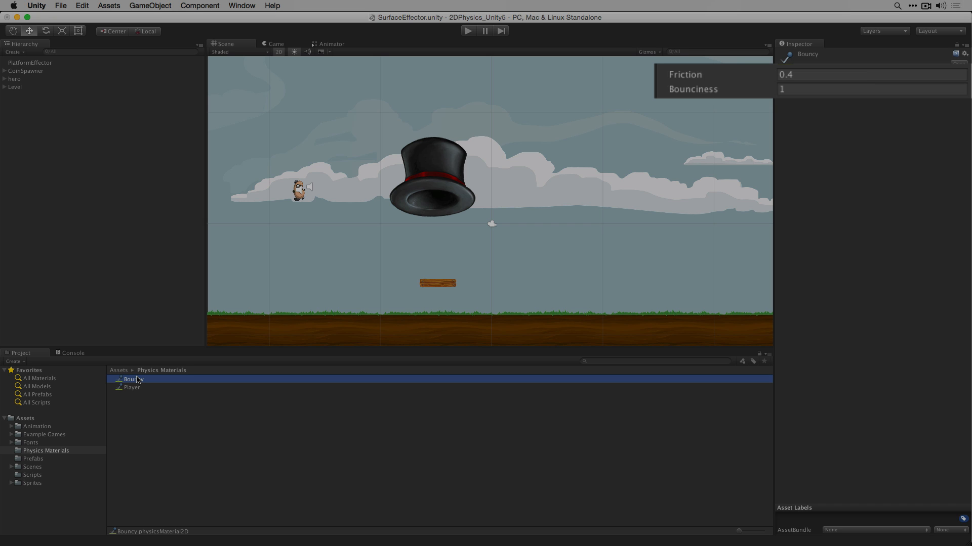
click(30, 62)
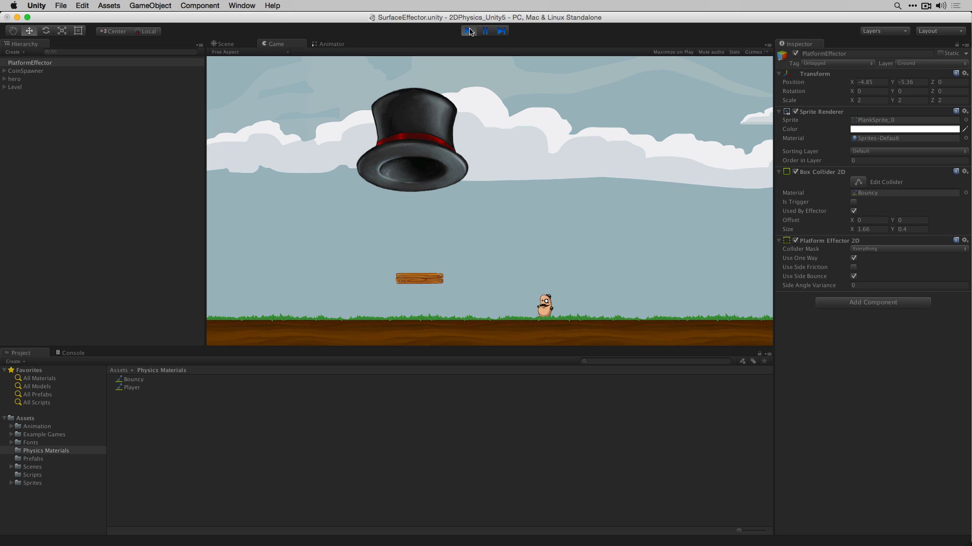
Step: Toggle Use Side Friction on and off, stop play, and set Side Angle Variance to 45
click(854, 267)
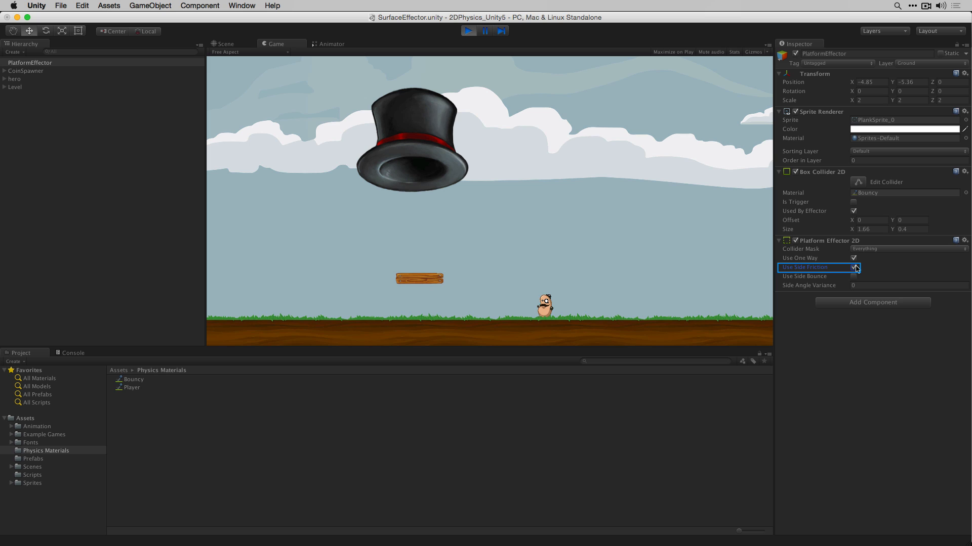
click(855, 267)
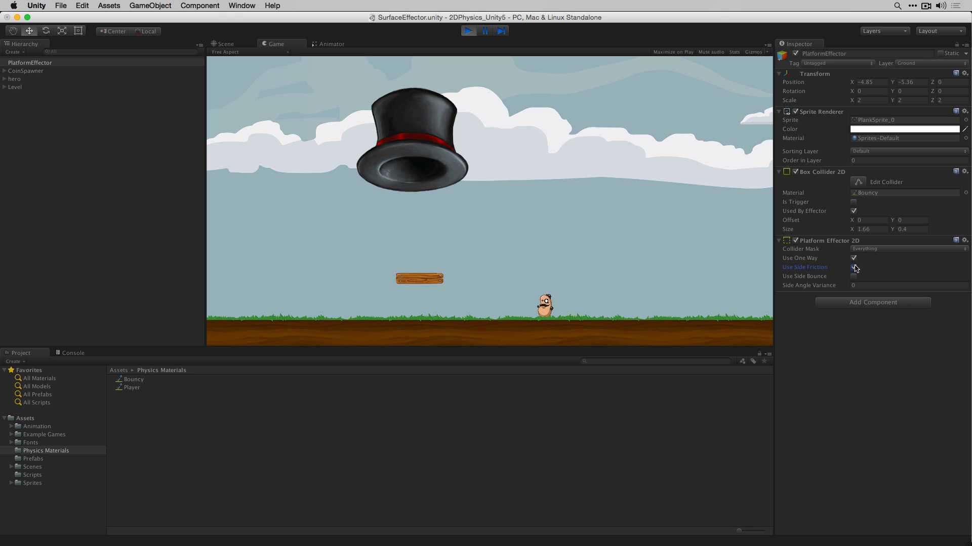
click(853, 267)
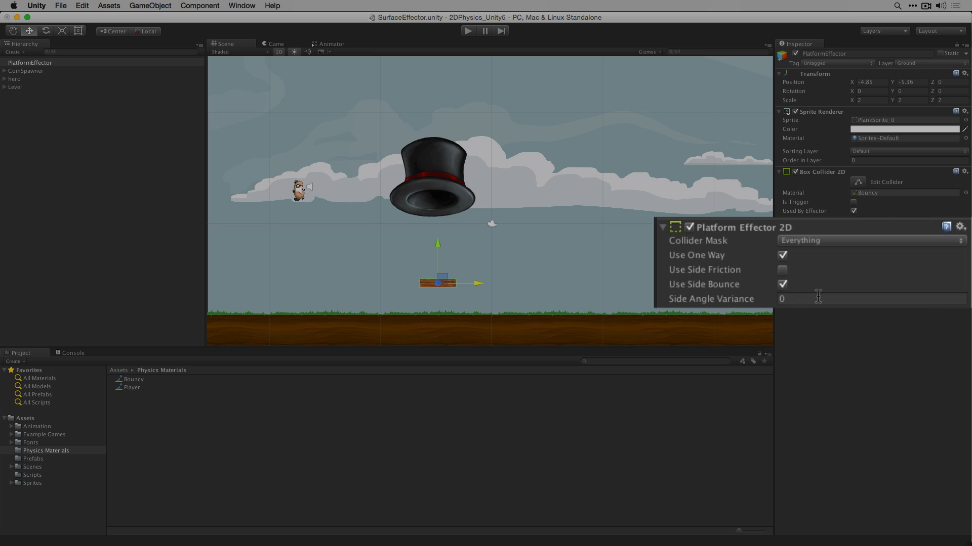
click(817, 299)
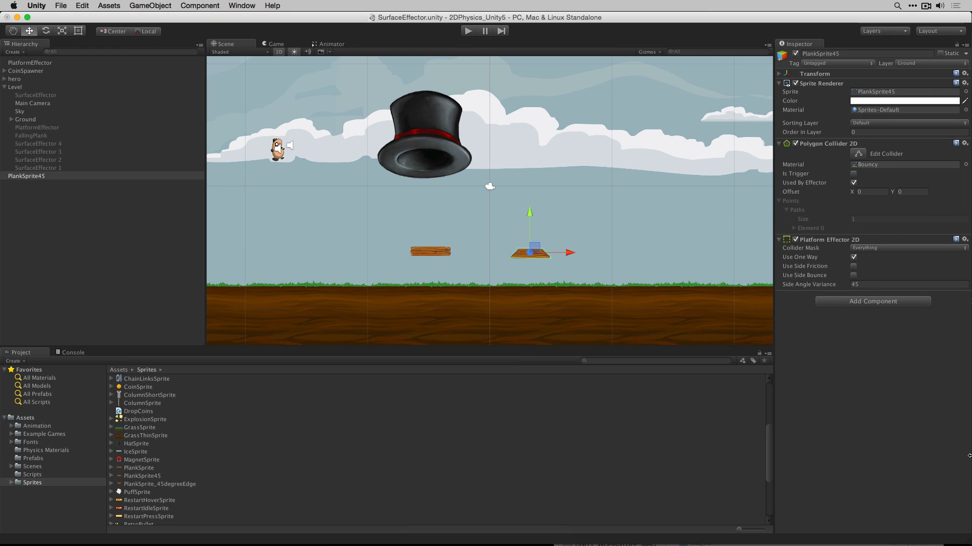
Step: Play-test the angled PlankSprite45 and tick Use Side Bounce on its Platform Effector 2D
click(532, 252)
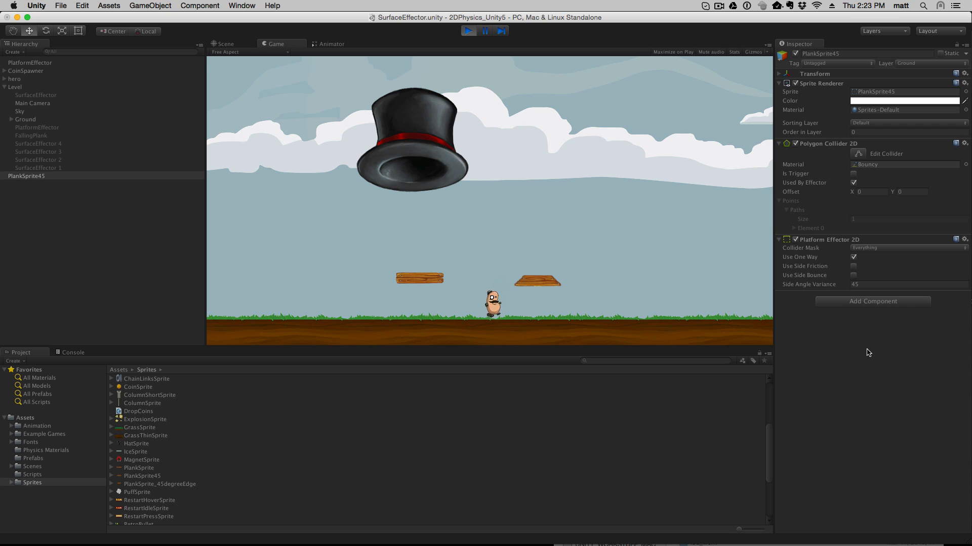
click(853, 275)
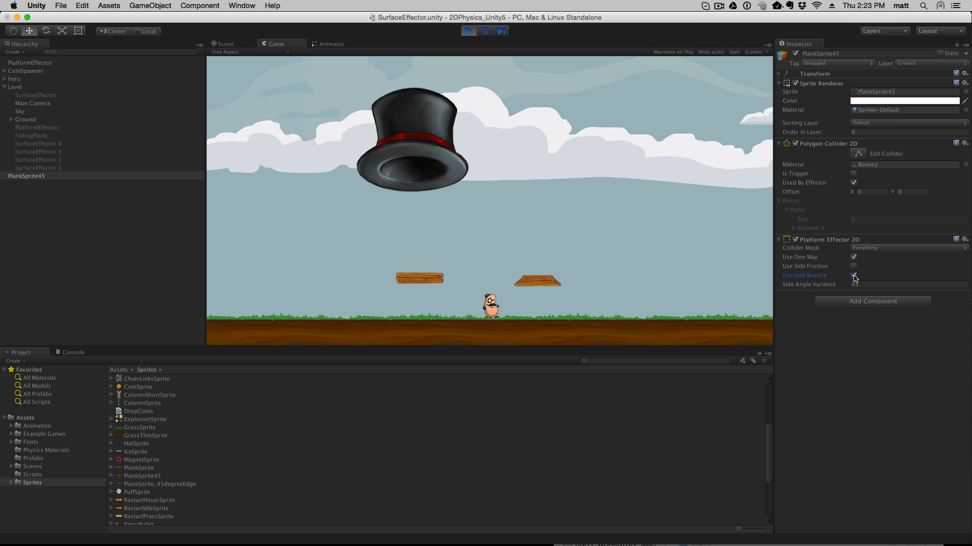
click(854, 276)
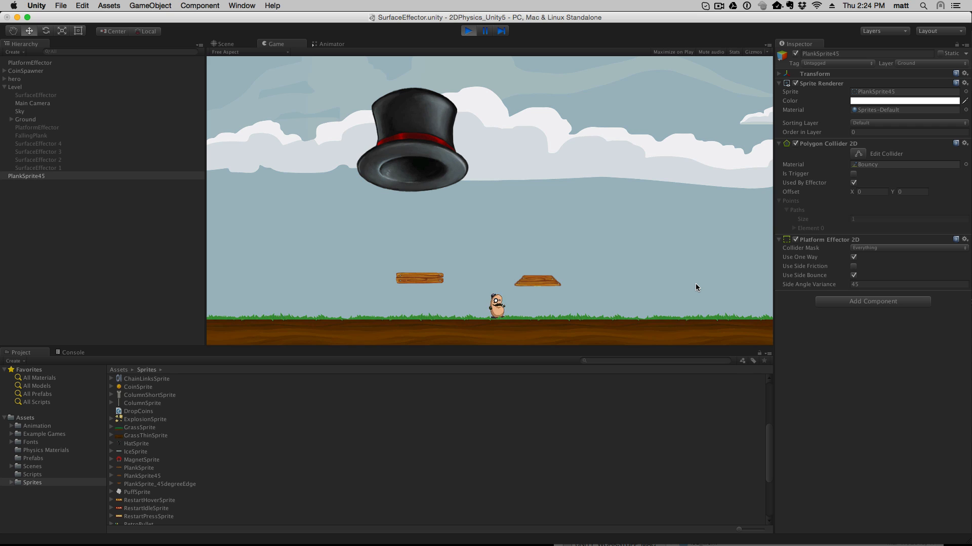